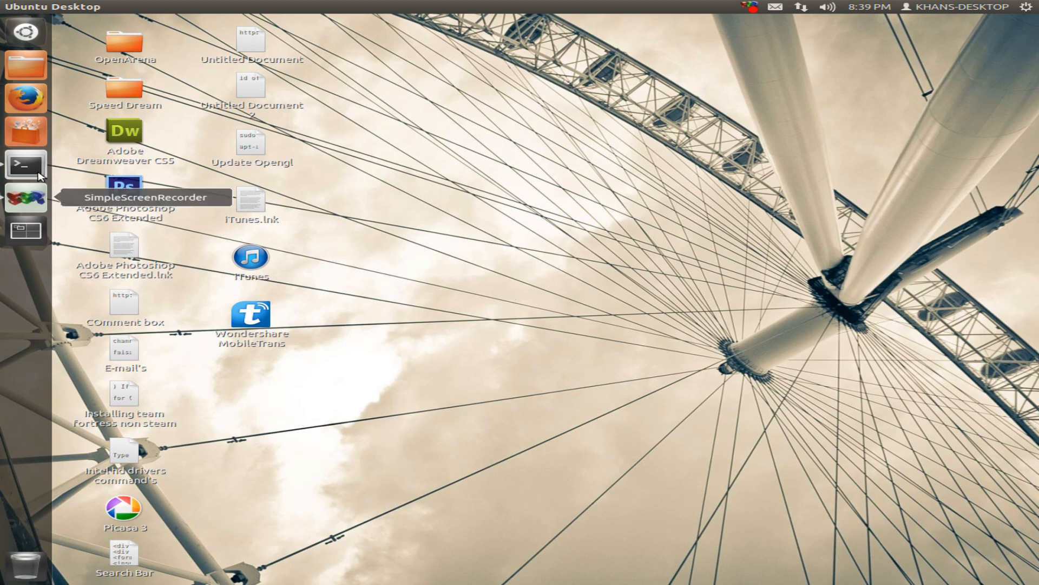
mouse_move(44, 175)
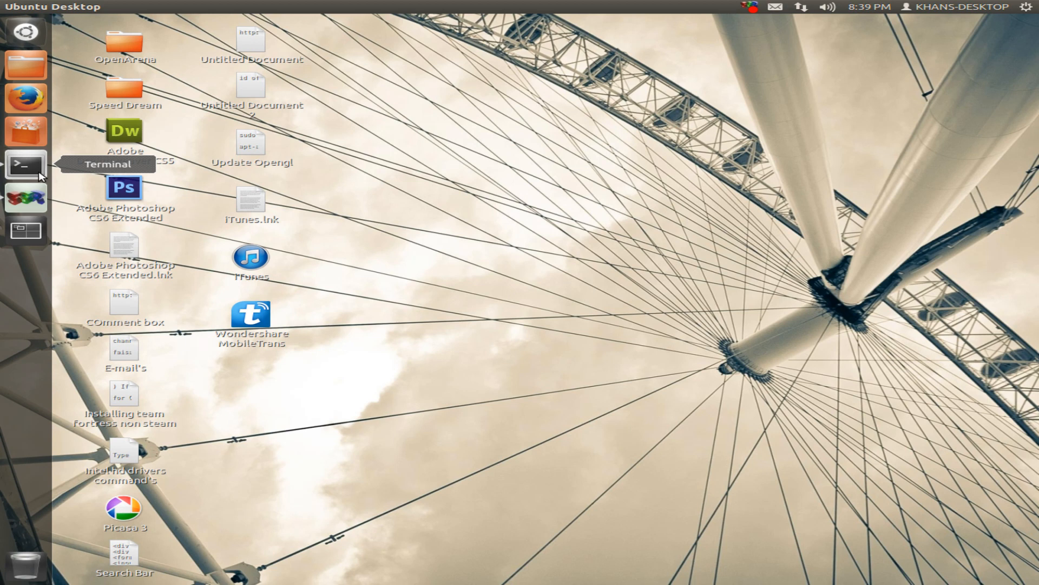
Step: Launch a Terminal window from the Unity launcher
left_click(21, 164)
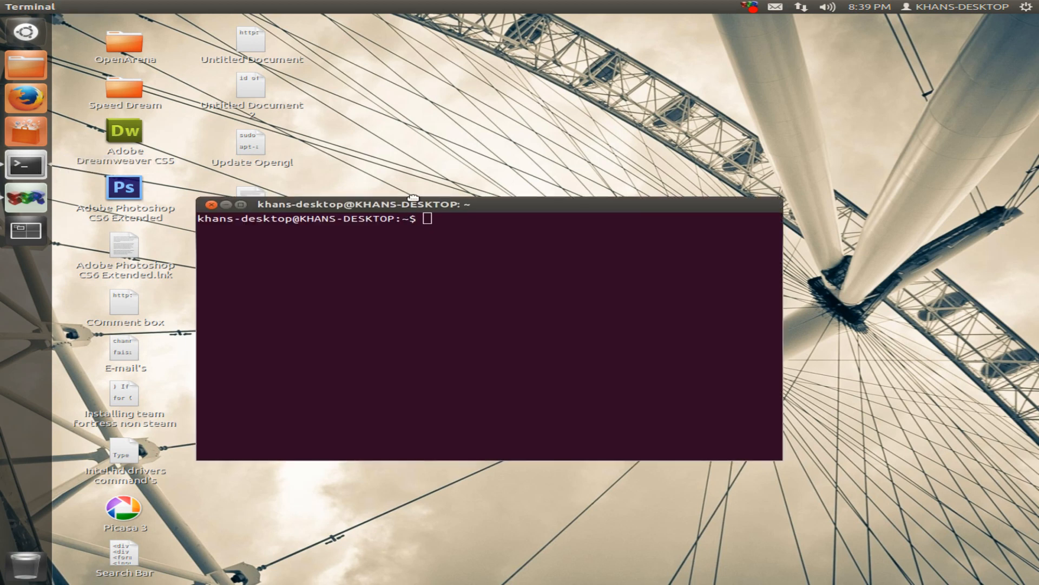
Step: Run 'sudo apt-get install gdebi', which reports it's already newest, then close Terminal
left_click(125, 6)
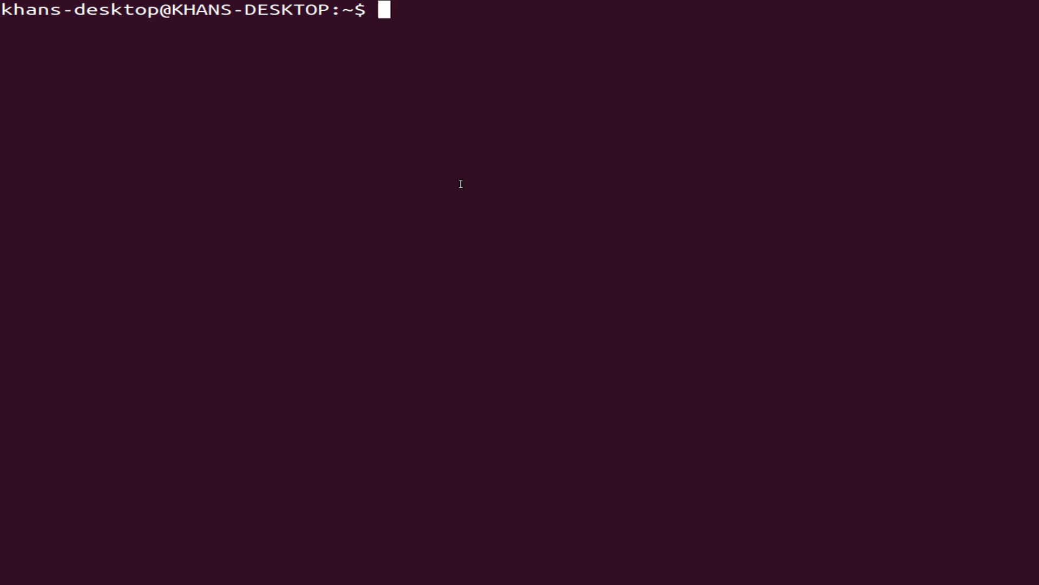
type("sudo ap")
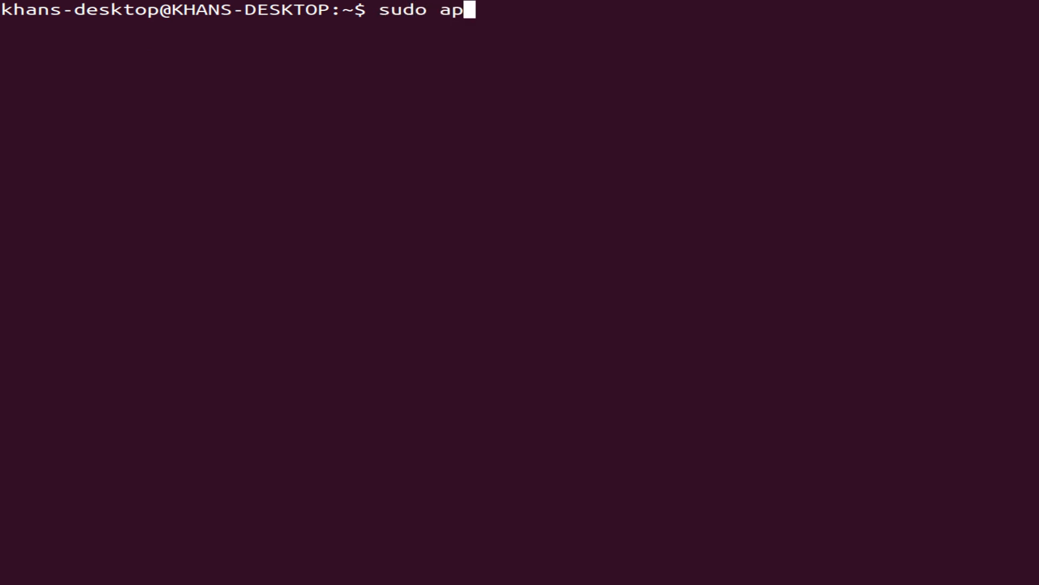
type("t-get i")
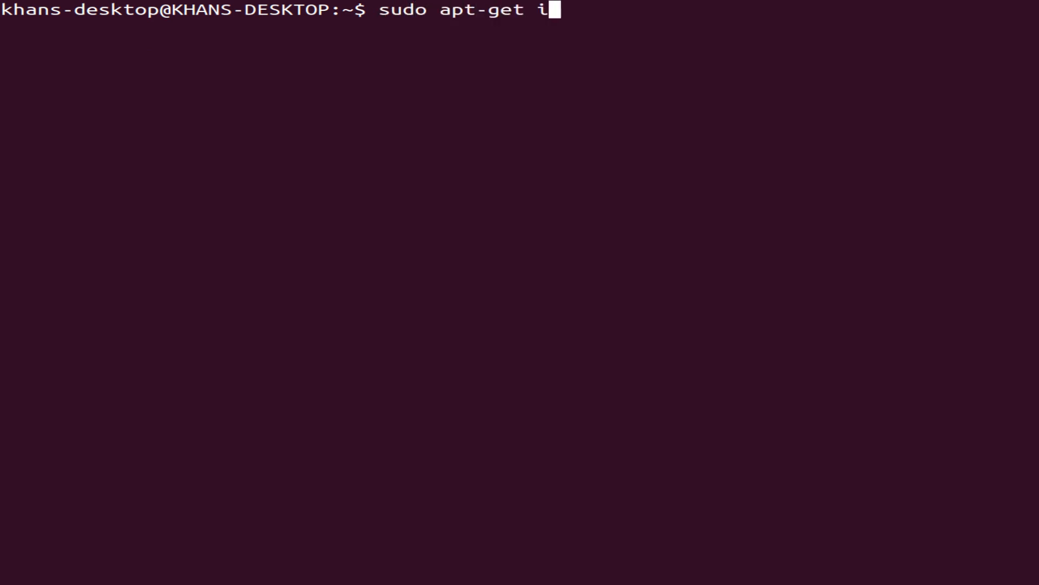
type("nstall g")
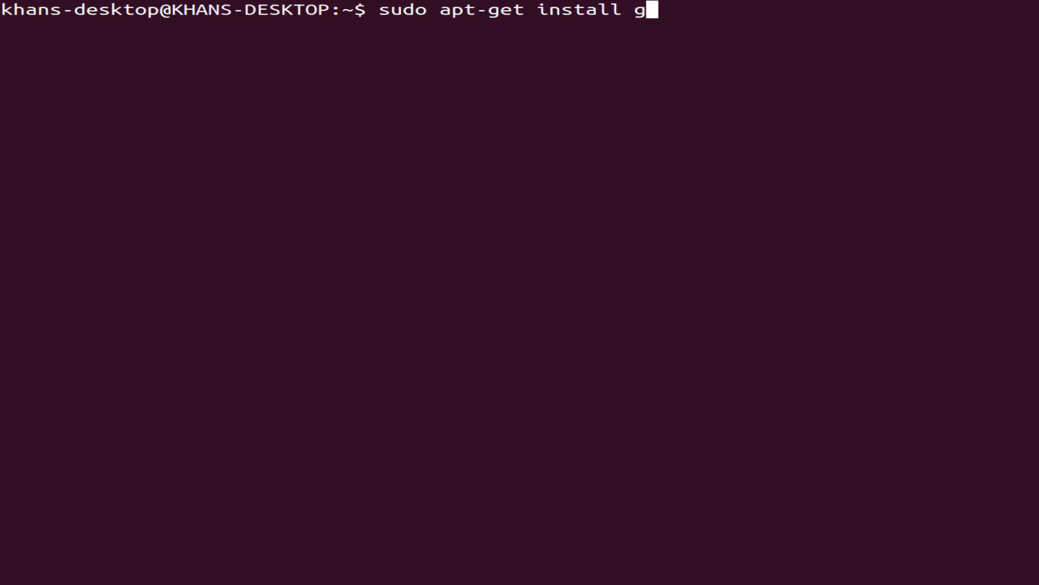
type("debi")
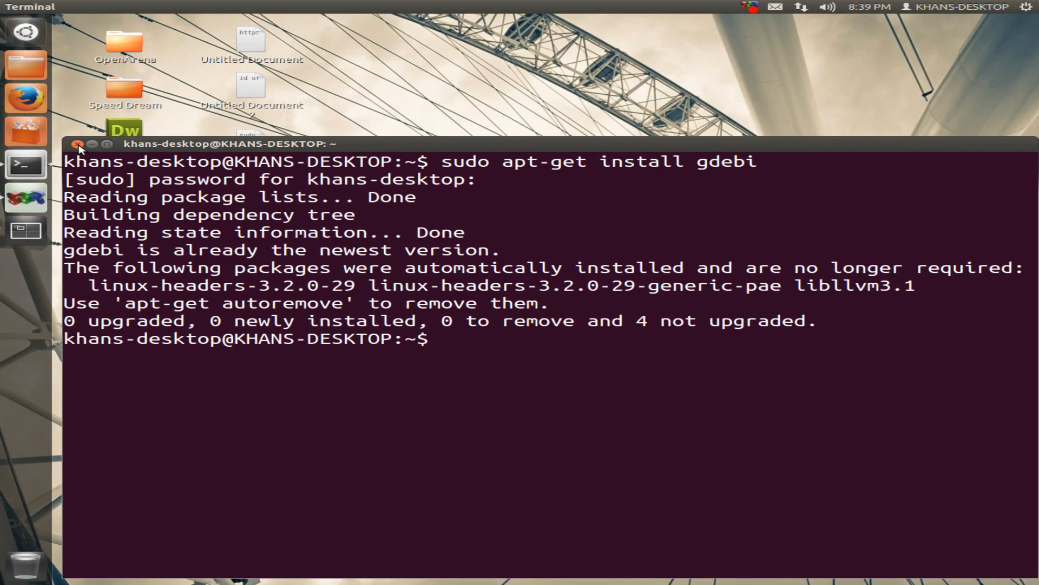
left_click(77, 144)
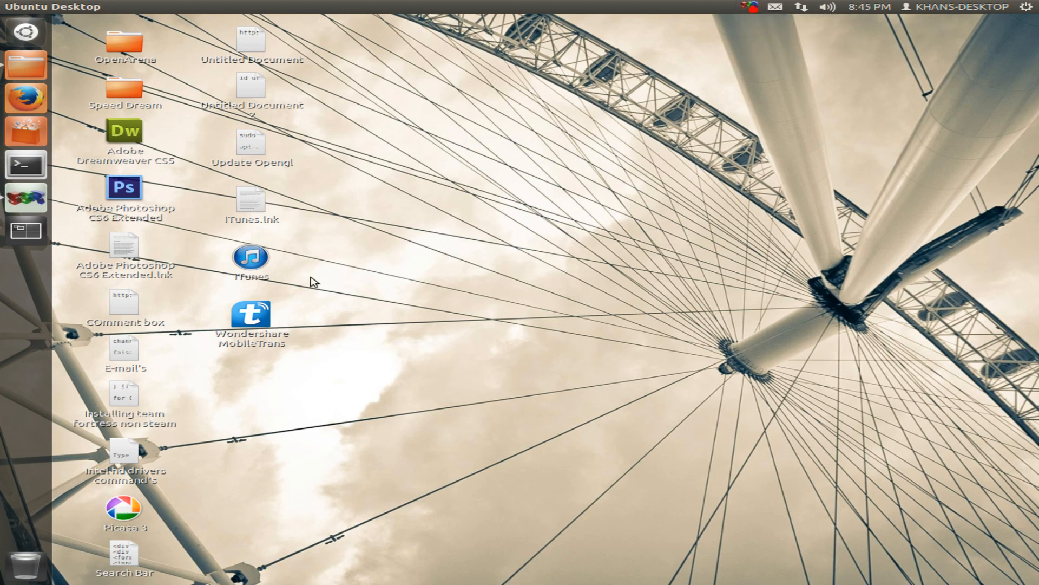
mouse_move(329, 357)
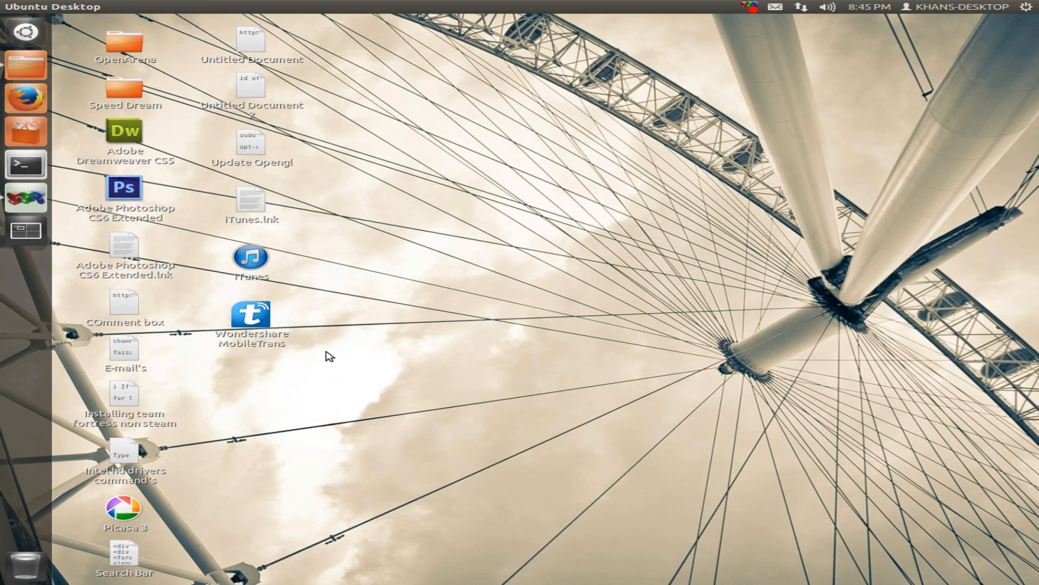
mouse_move(53, 73)
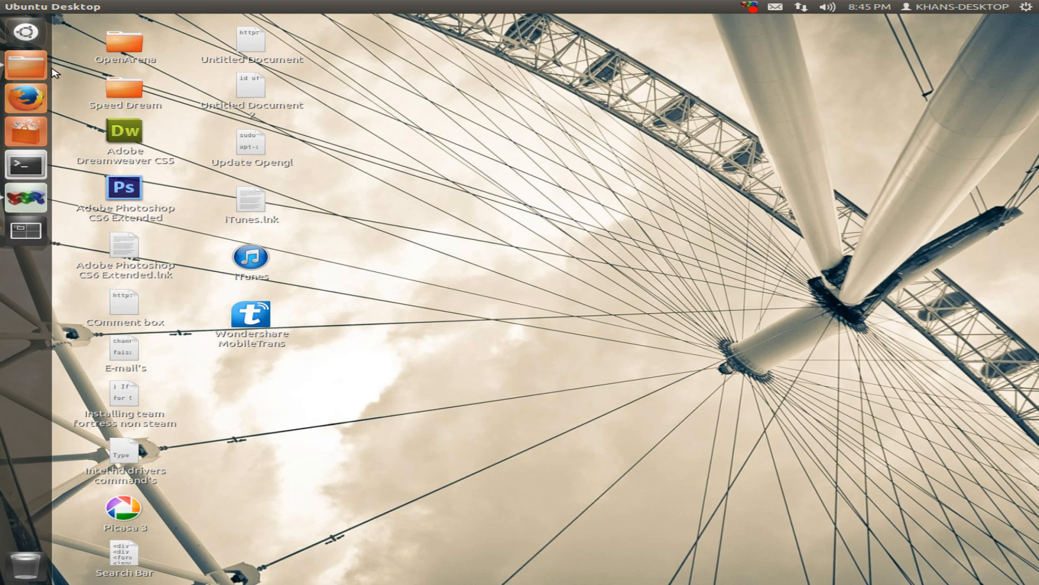
Step: Open the Files manager on the Downloads folder showing steam_latest.deb
left_click(22, 65)
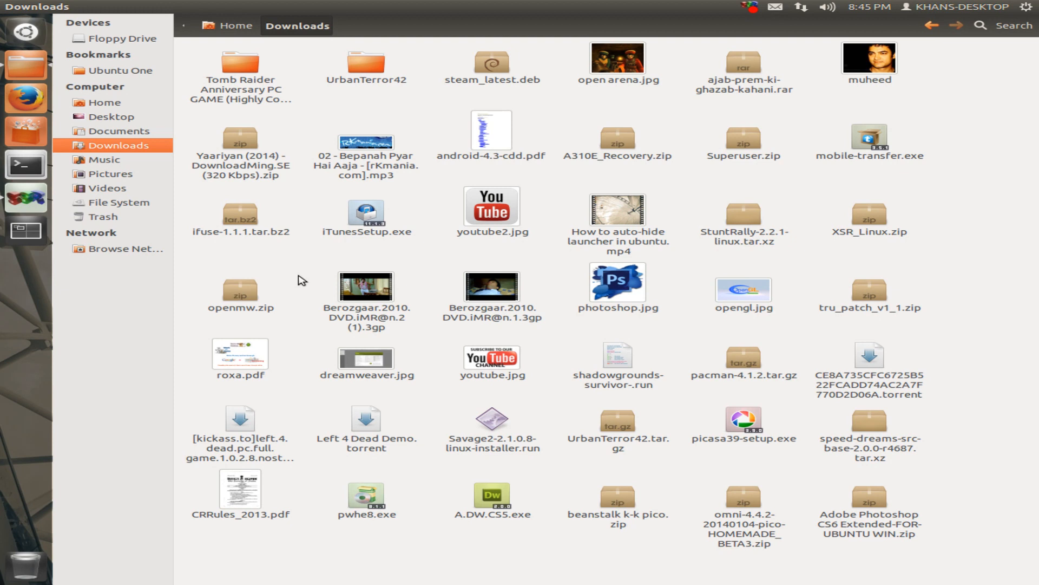
mouse_move(444, 101)
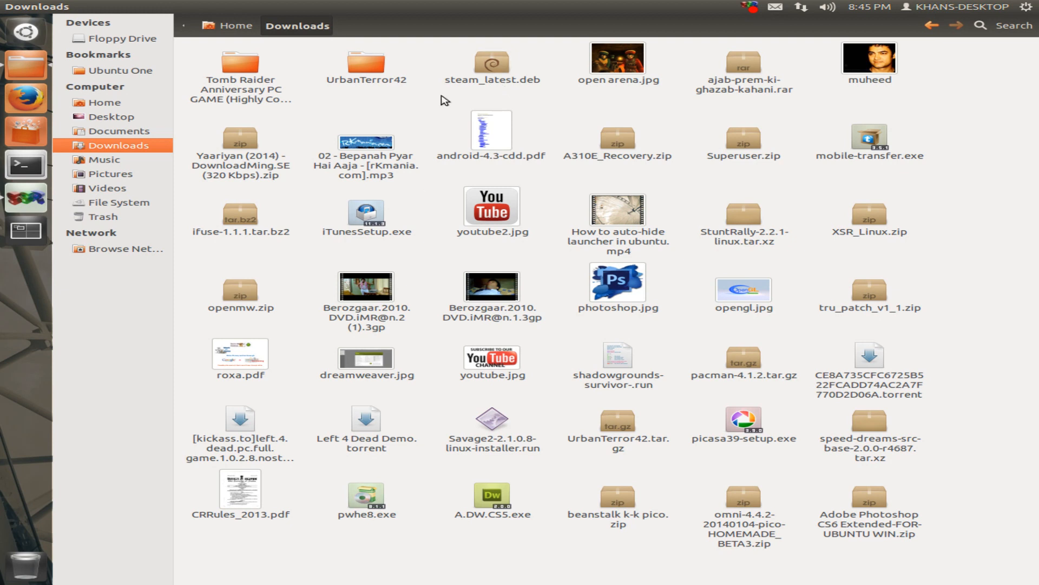
mouse_move(27, 35)
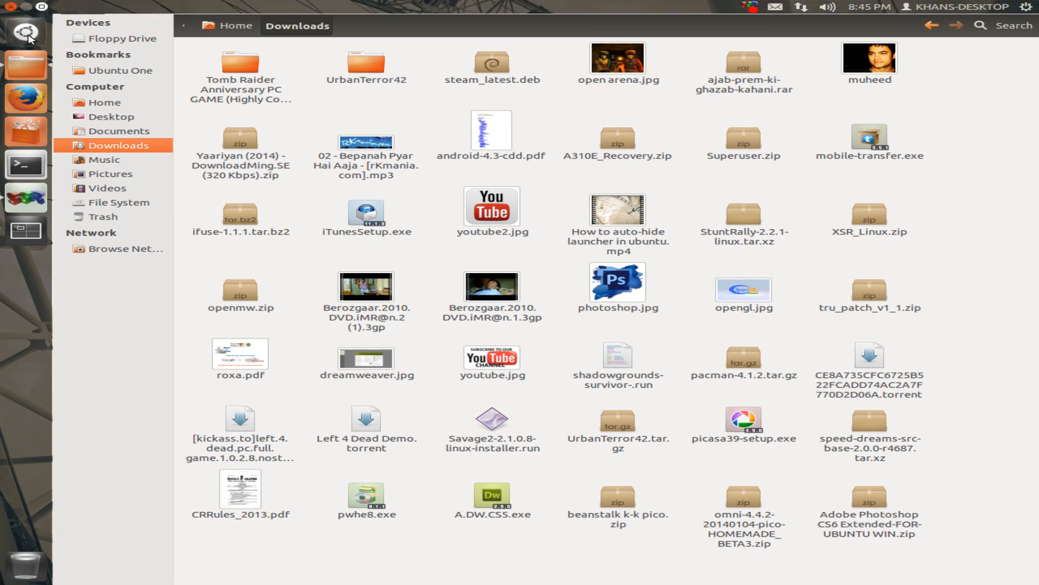
left_click(23, 34)
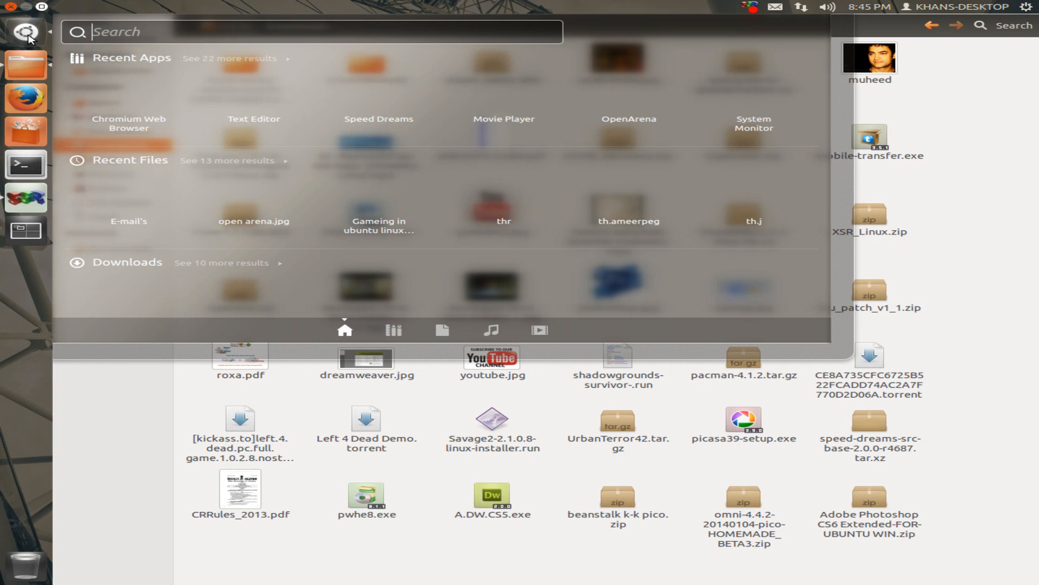
type("stem")
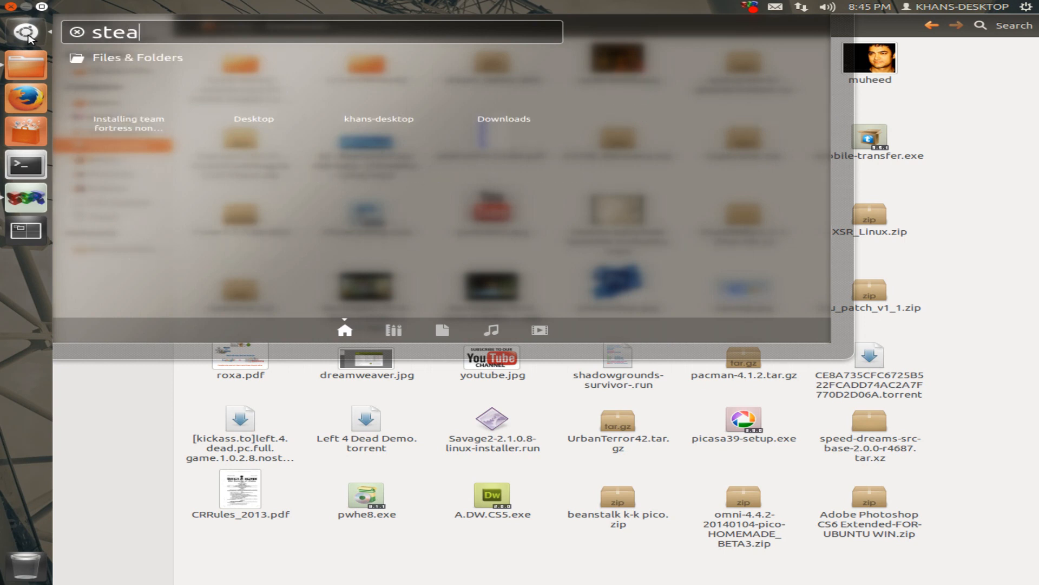
type("m")
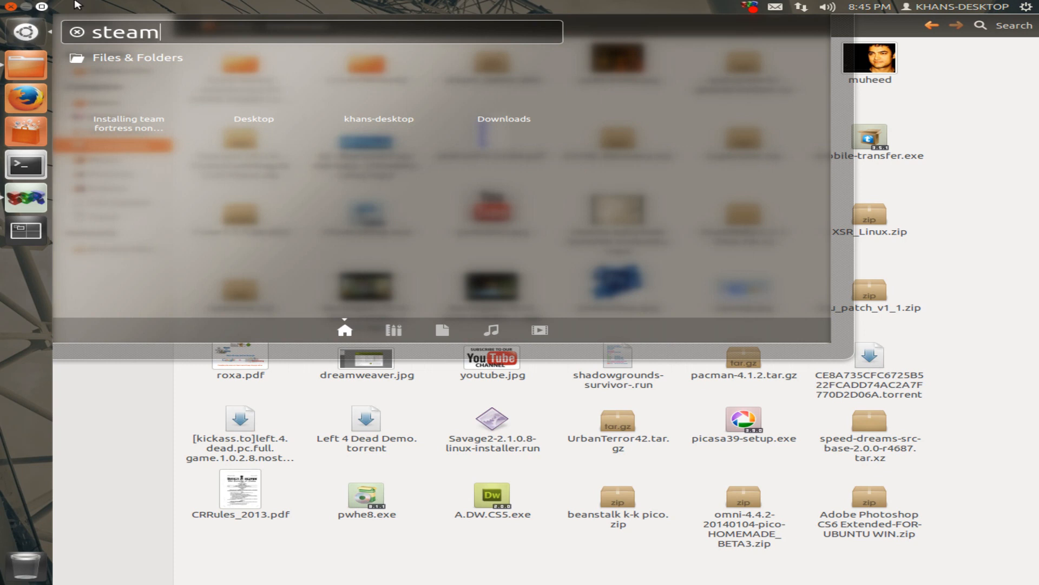
mouse_move(322, 127)
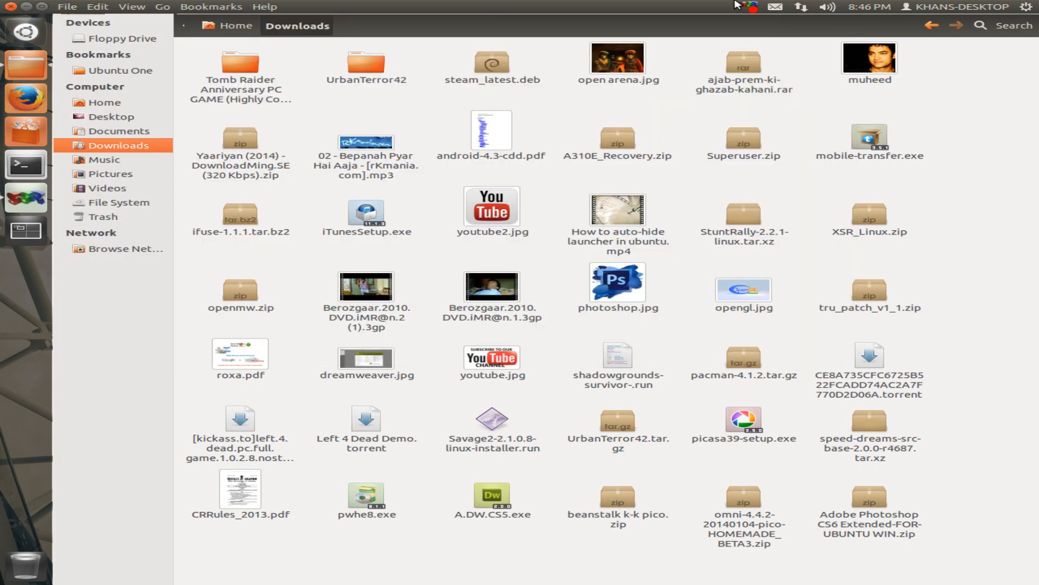
Step: Copy steam_latest.deb from Downloads and paste it onto the desktop
left_click(751, 7)
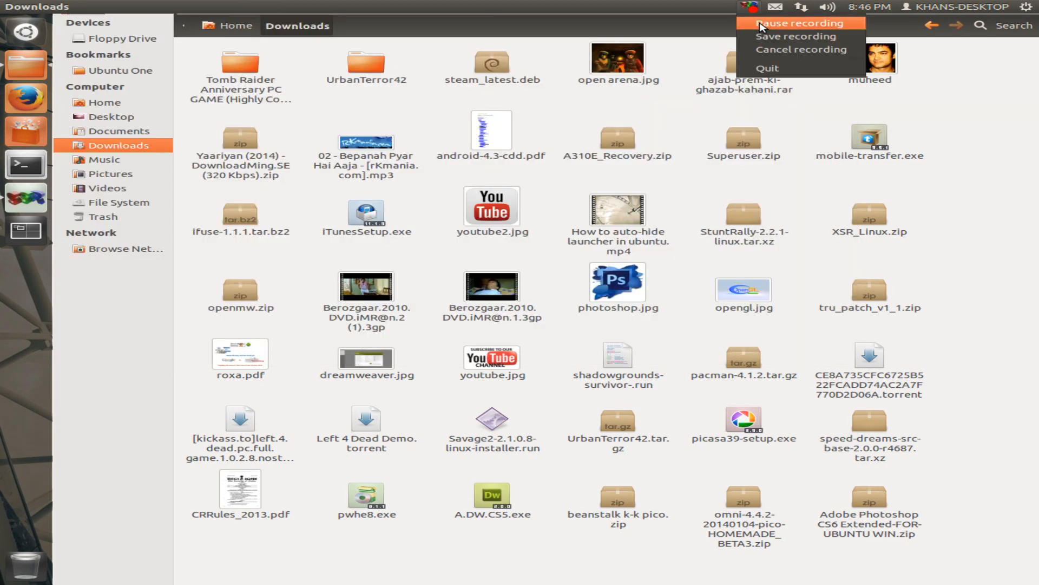
left_click(795, 24)
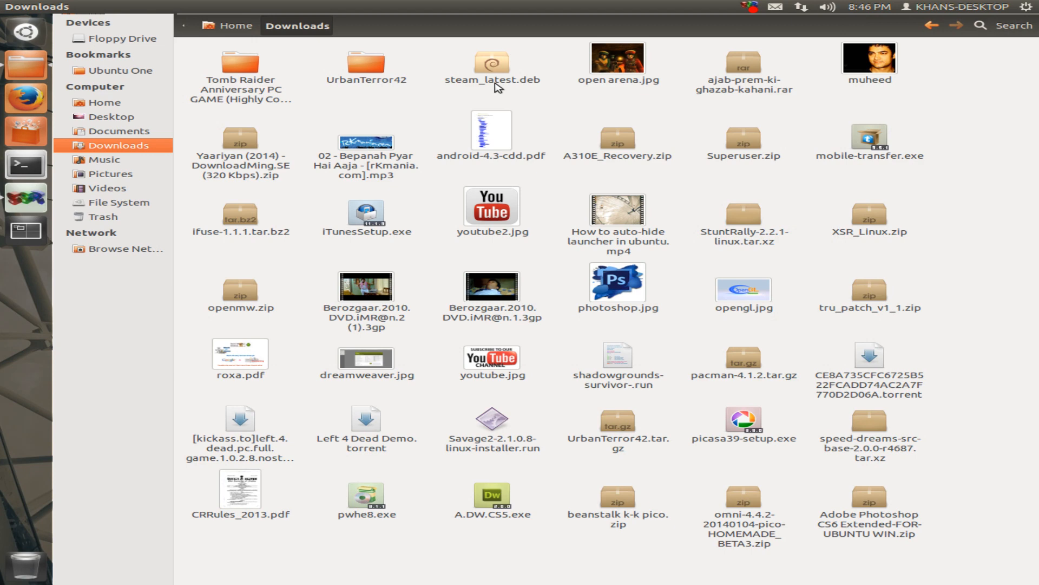
left_click(491, 64)
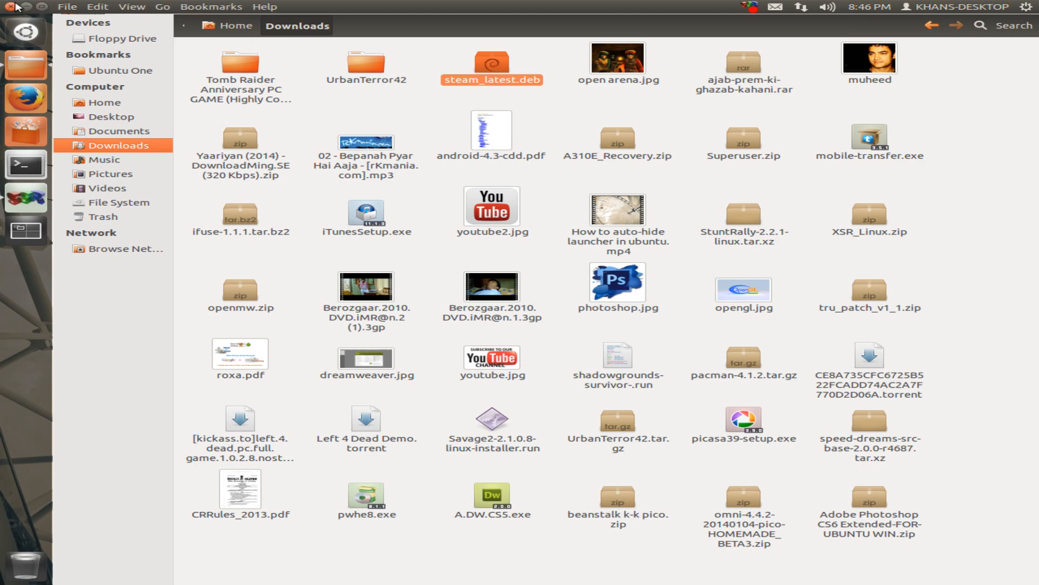
mouse_move(98, 43)
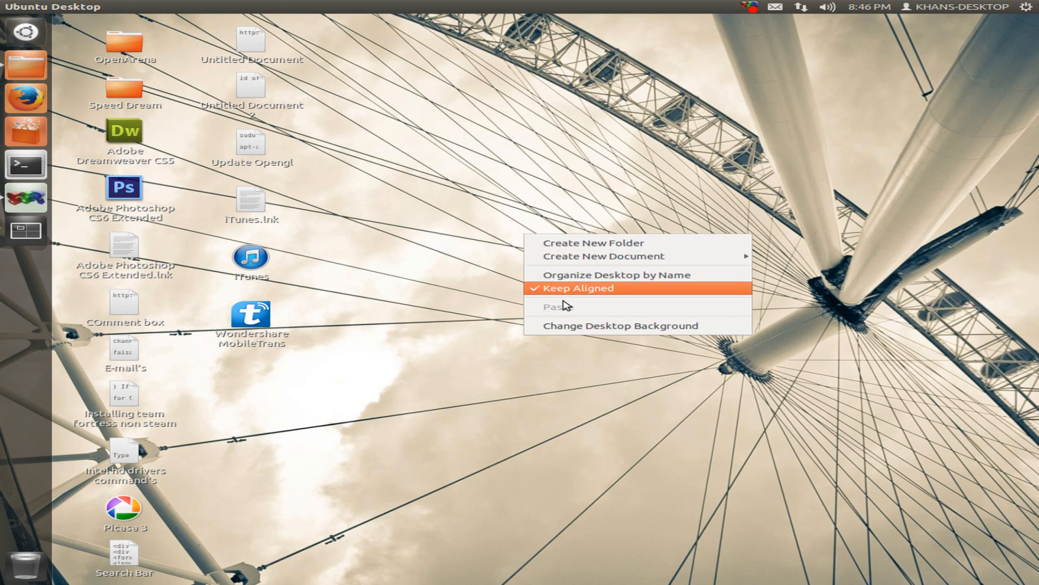
left_click(572, 320)
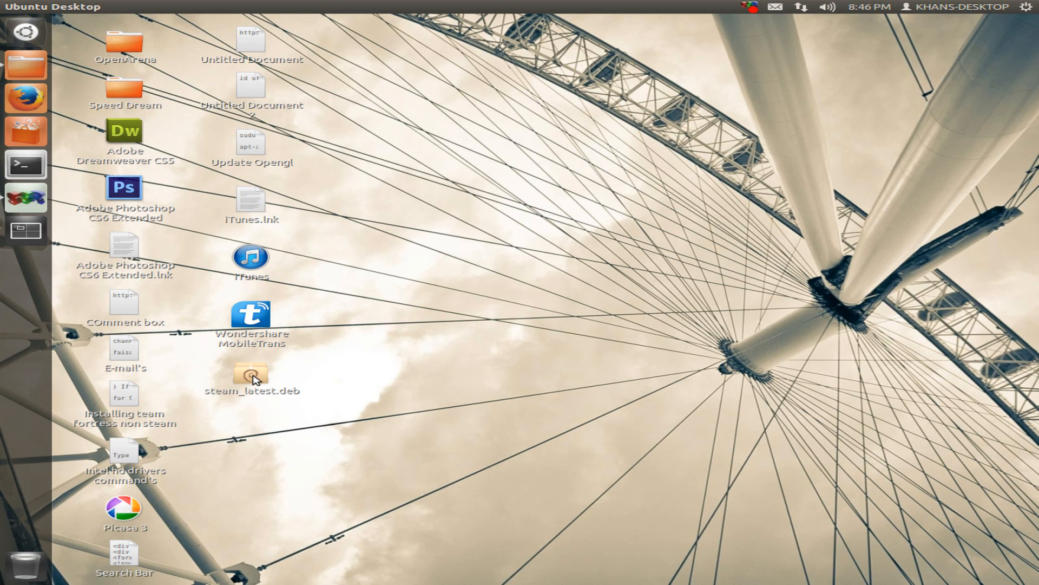
Step: Open steam_latest.deb in GDebi Package Installer and start installing steam-launcher
right_click(250, 374)
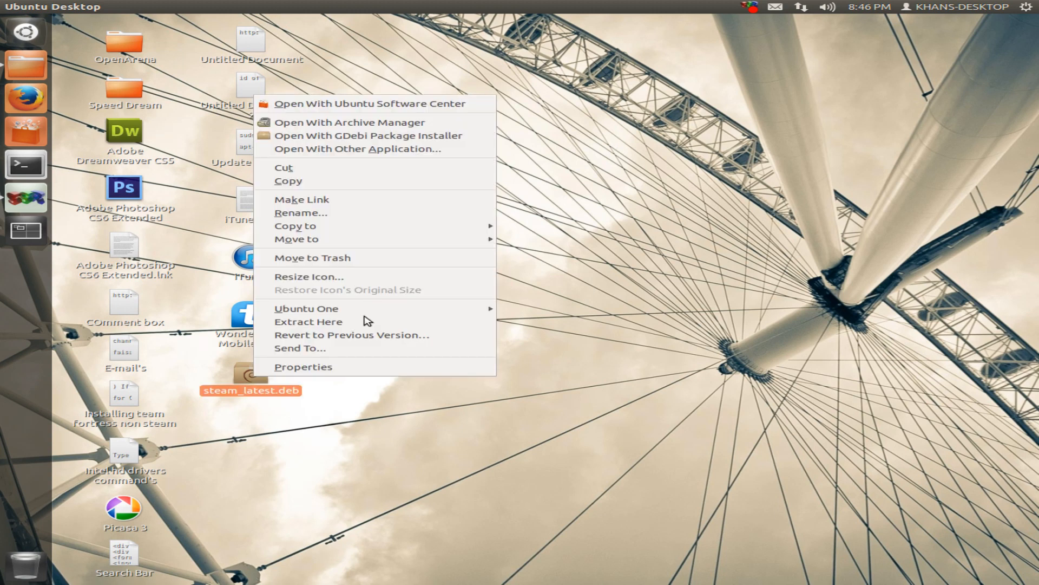
mouse_move(370, 135)
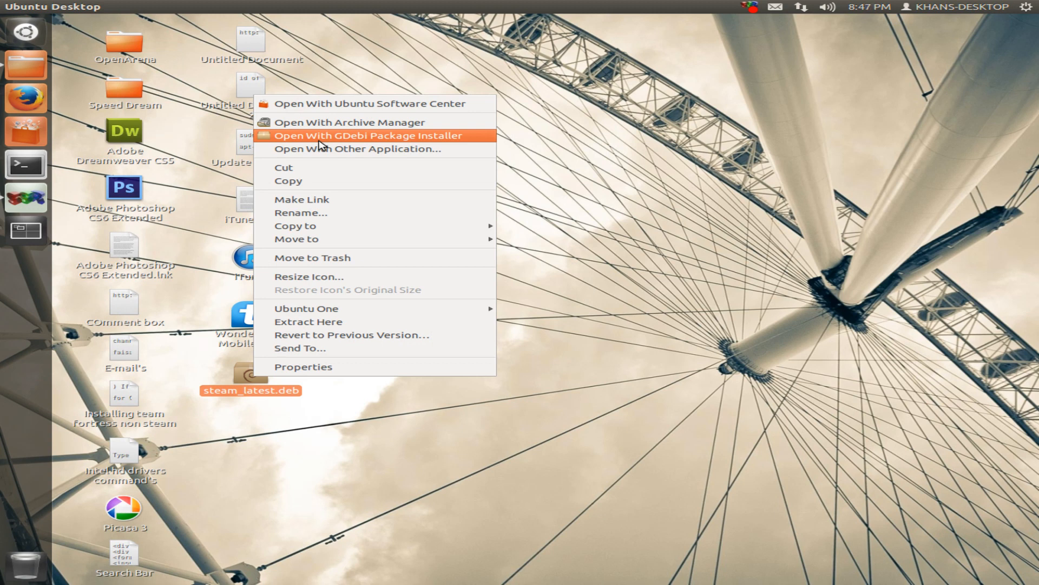
left_click(371, 135)
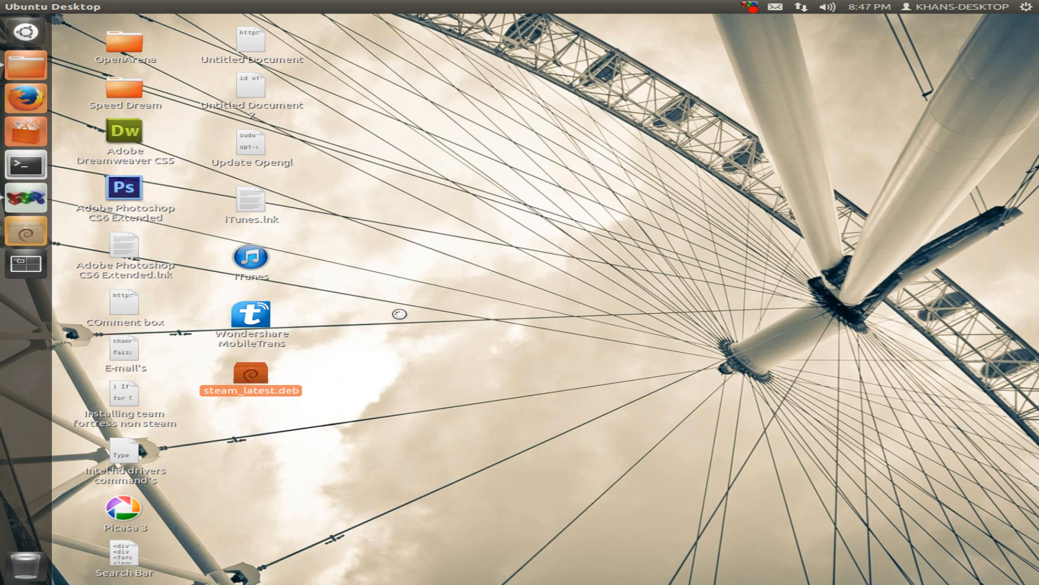
mouse_move(24, 232)
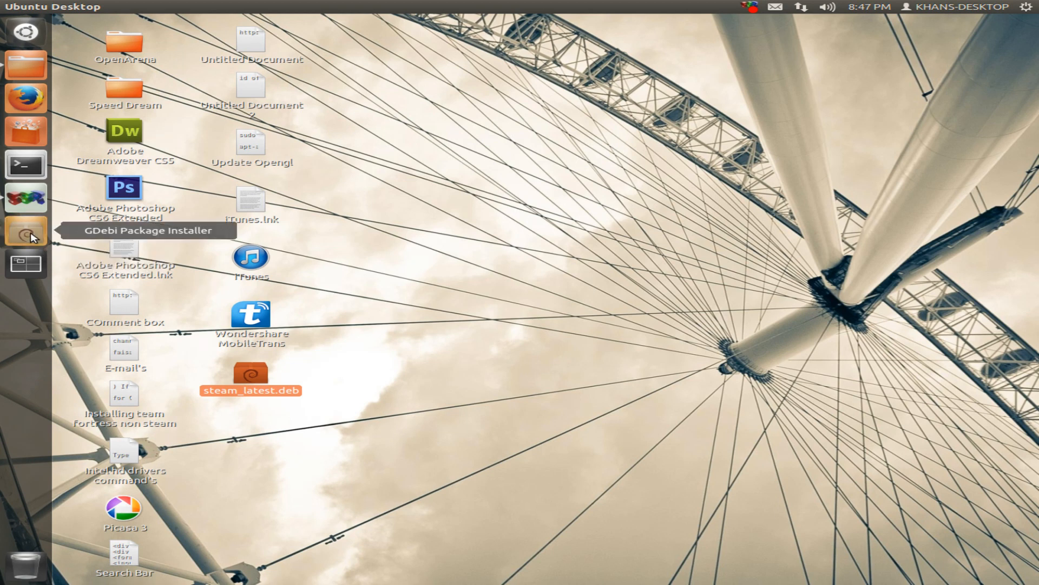
left_click(25, 231)
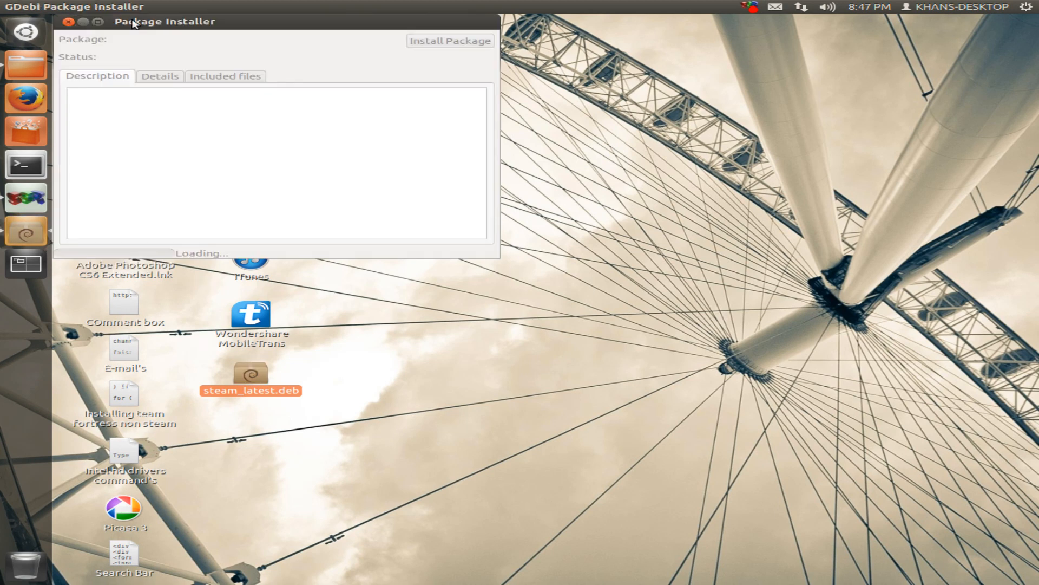
left_click_drag(163, 21, 450, 69)
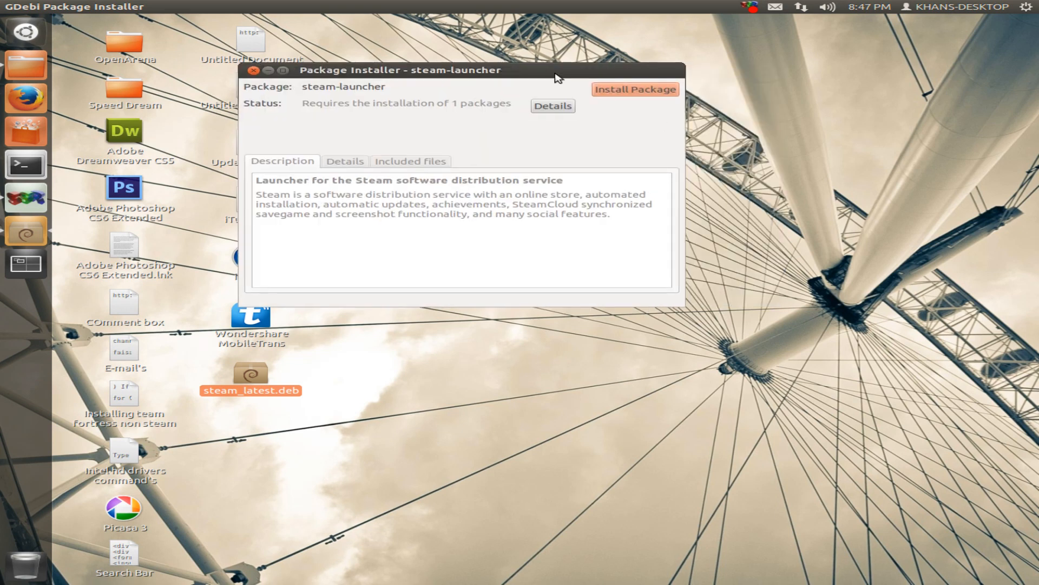
left_click(634, 89)
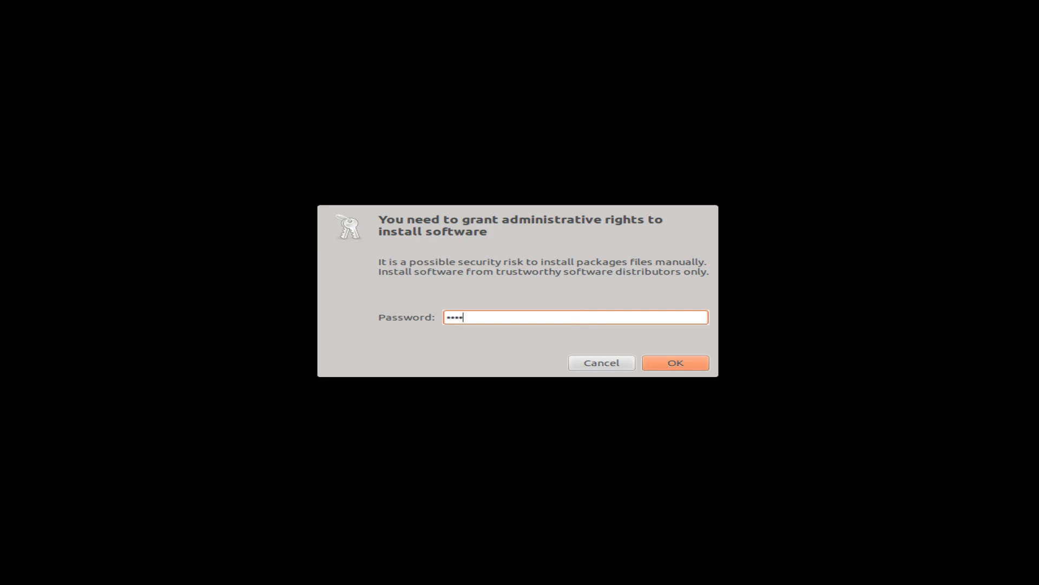
Step: Grant administrative rights and show the installer's terminal output as dependencies install
left_click(676, 363)
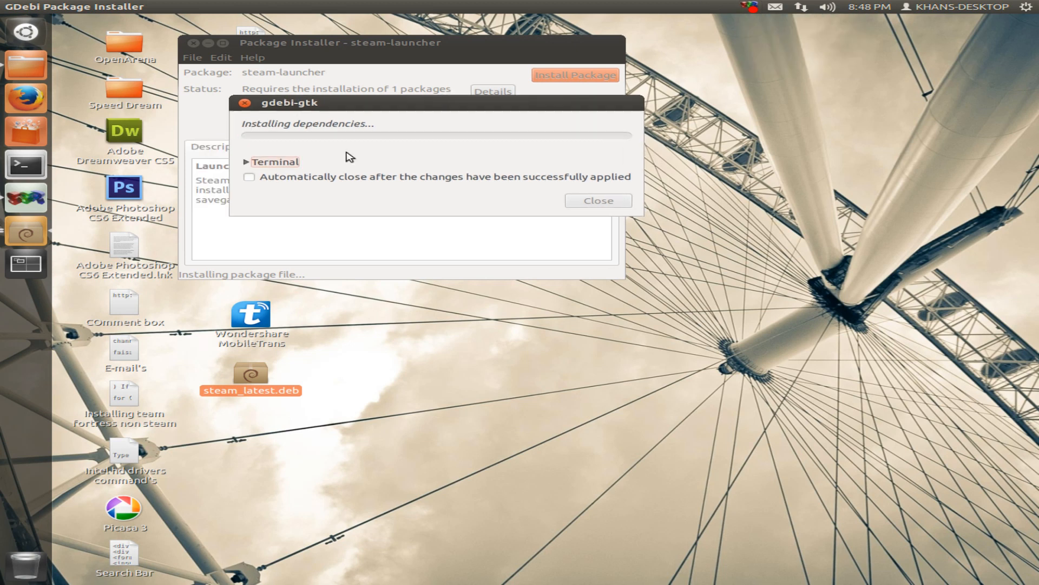
left_click(275, 162)
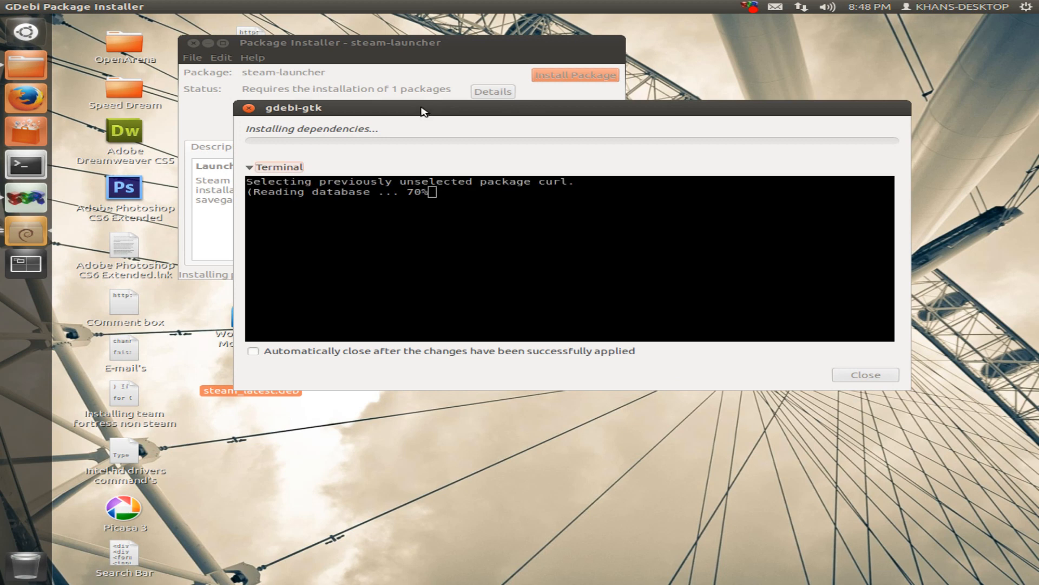
mouse_move(513, 163)
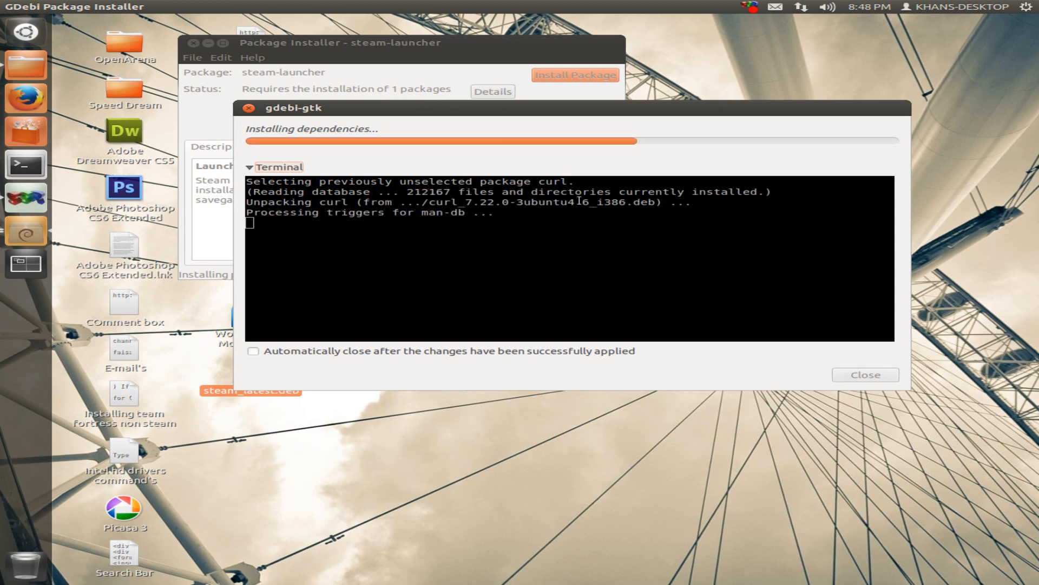
mouse_move(699, 18)
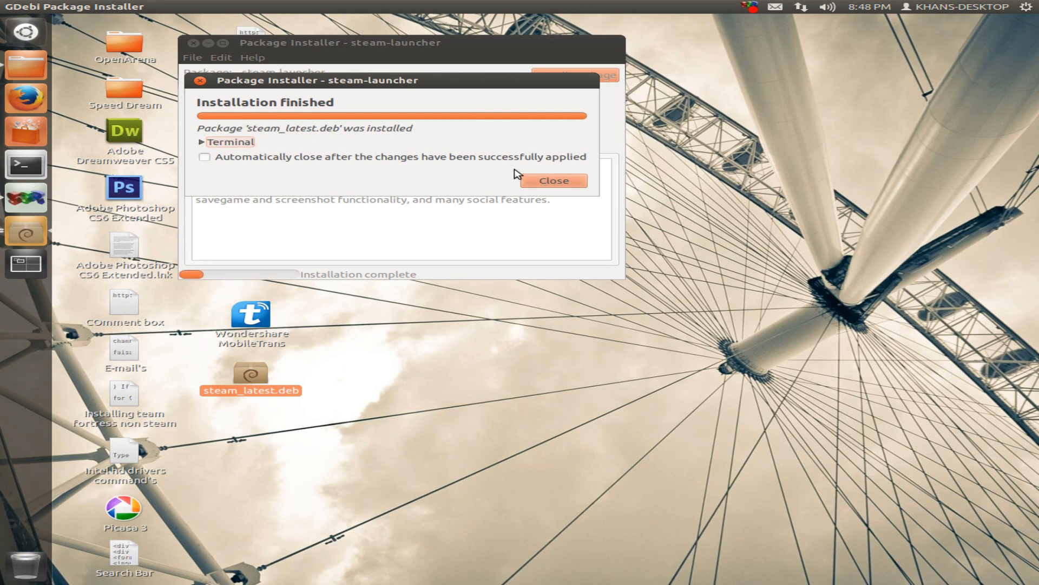
Step: Dismiss the Installation finished notice and close GDebi Package Installer
left_click(554, 180)
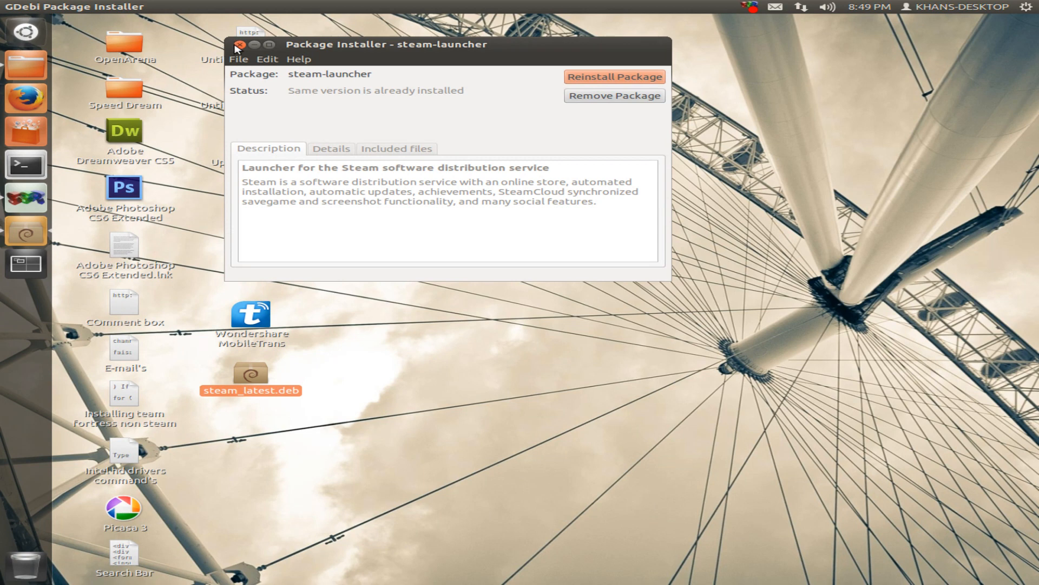
left_click(238, 44)
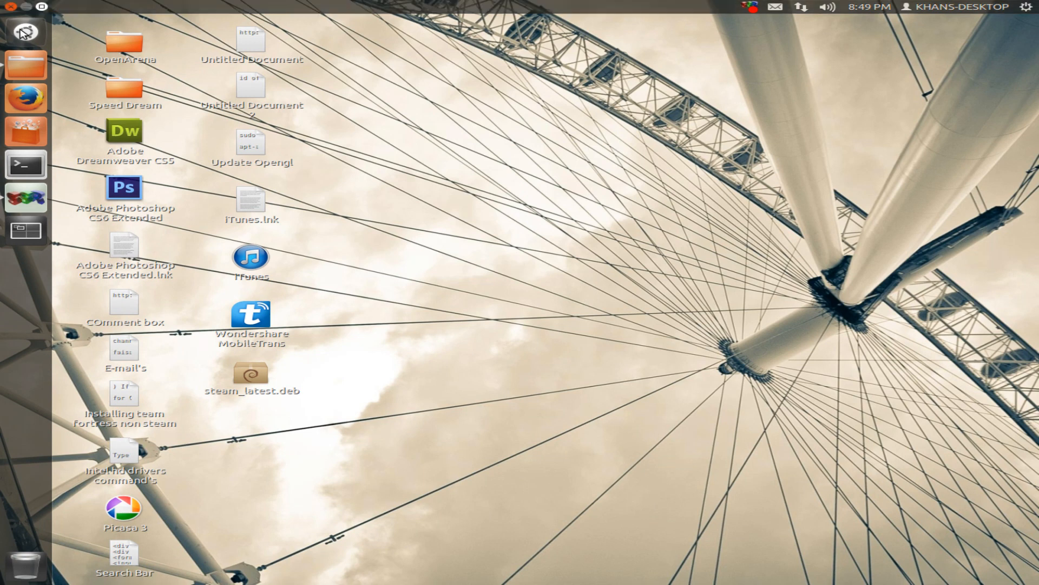
Step: Search the Unity Dash for 'ste' to find Steam
type("st")
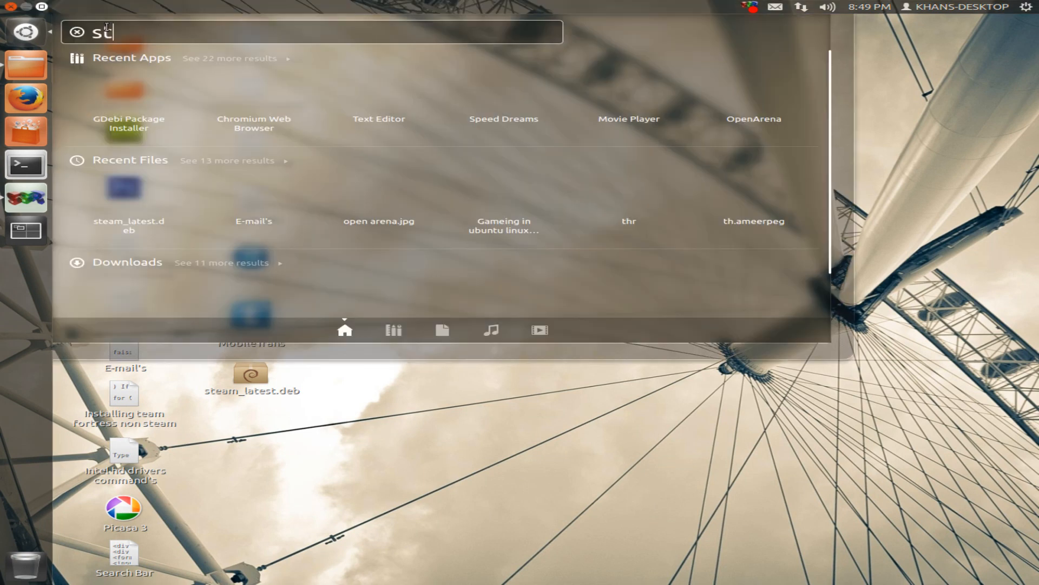
type("e")
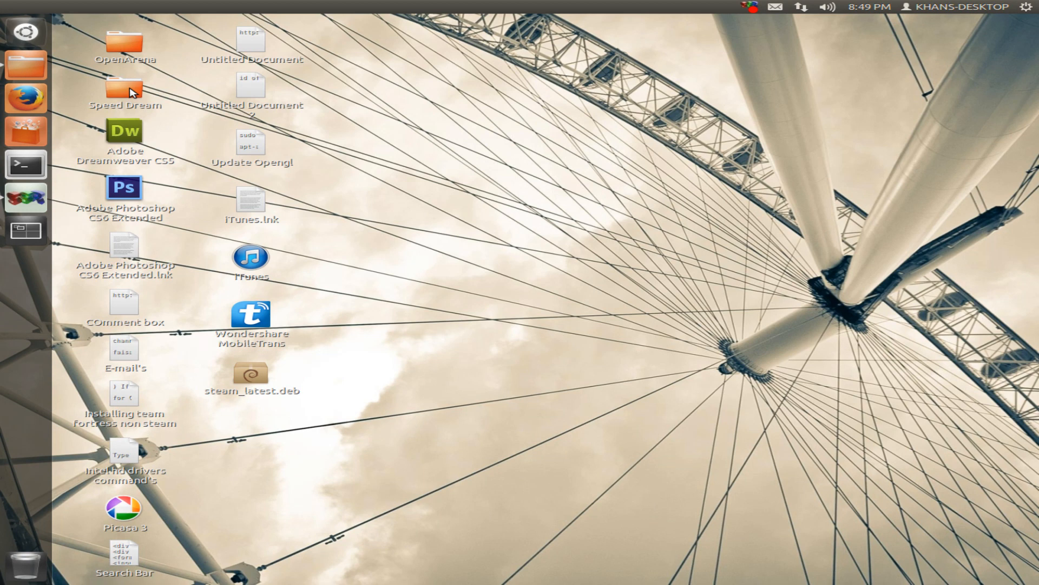
mouse_move(430, 195)
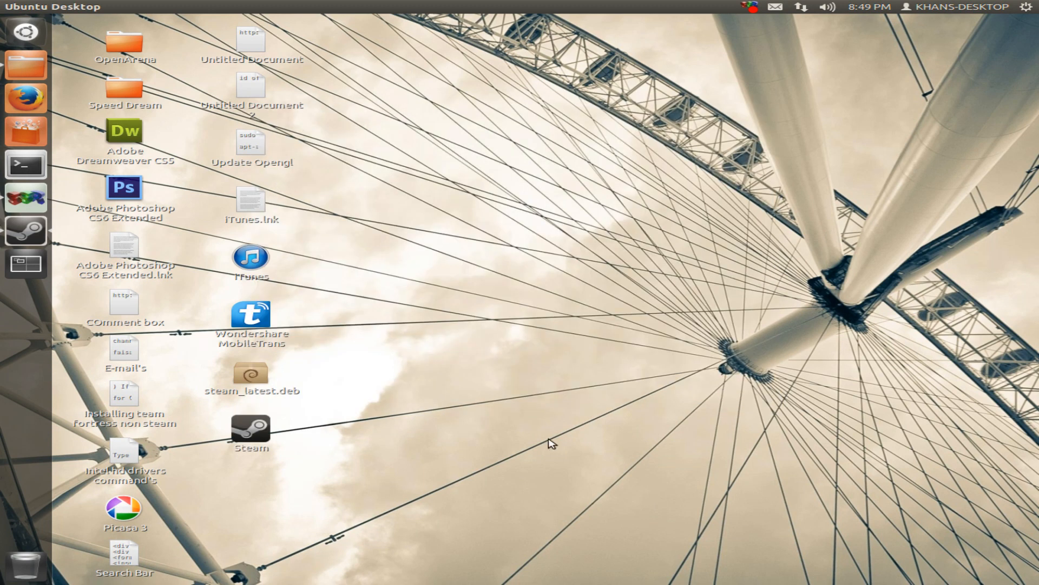
mouse_move(370, 462)
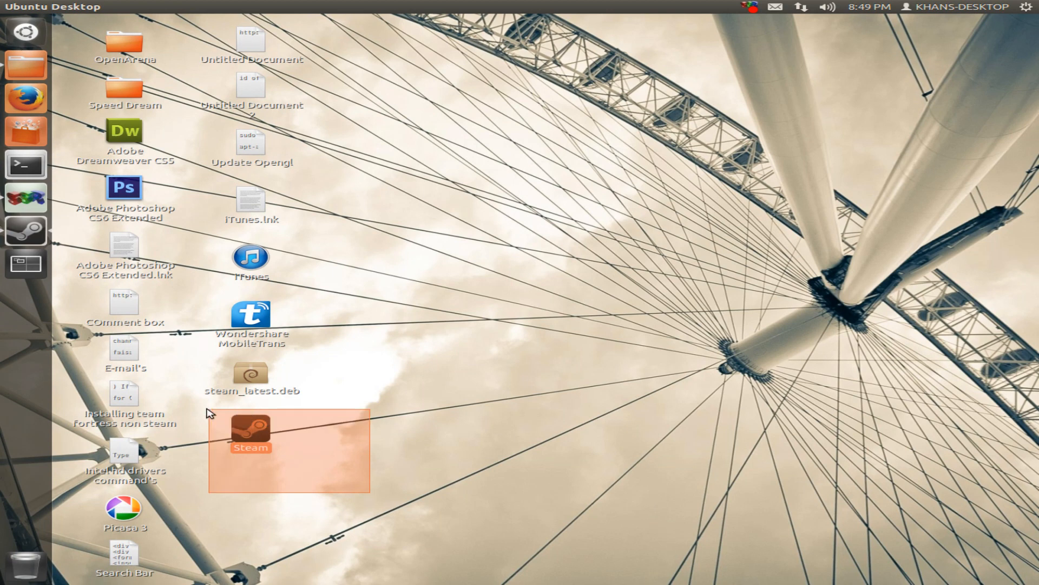
Step: Double-click the desktop Steam icon to launch Steam
left_click(500, 432)
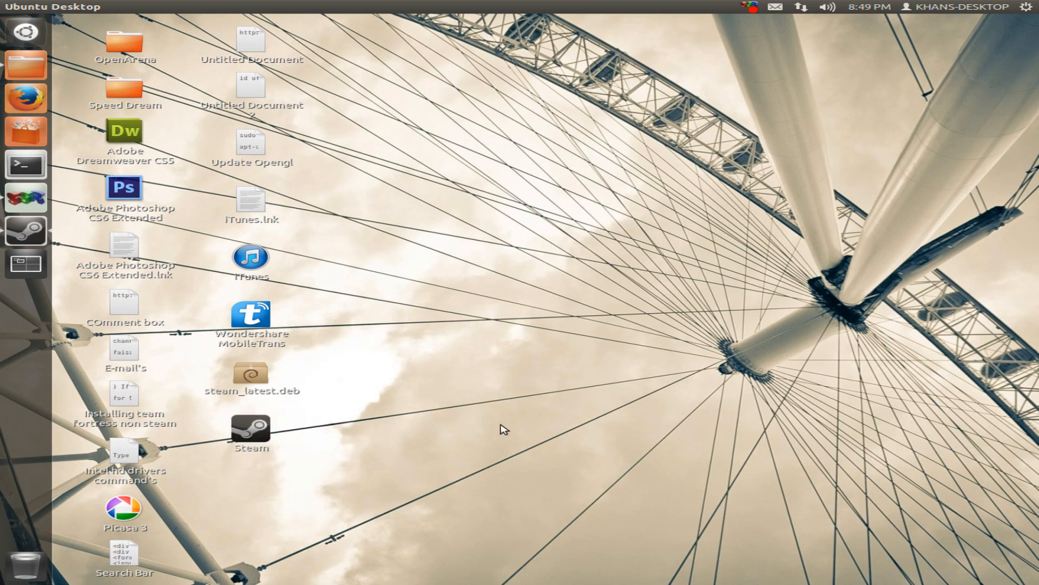
mouse_move(519, 425)
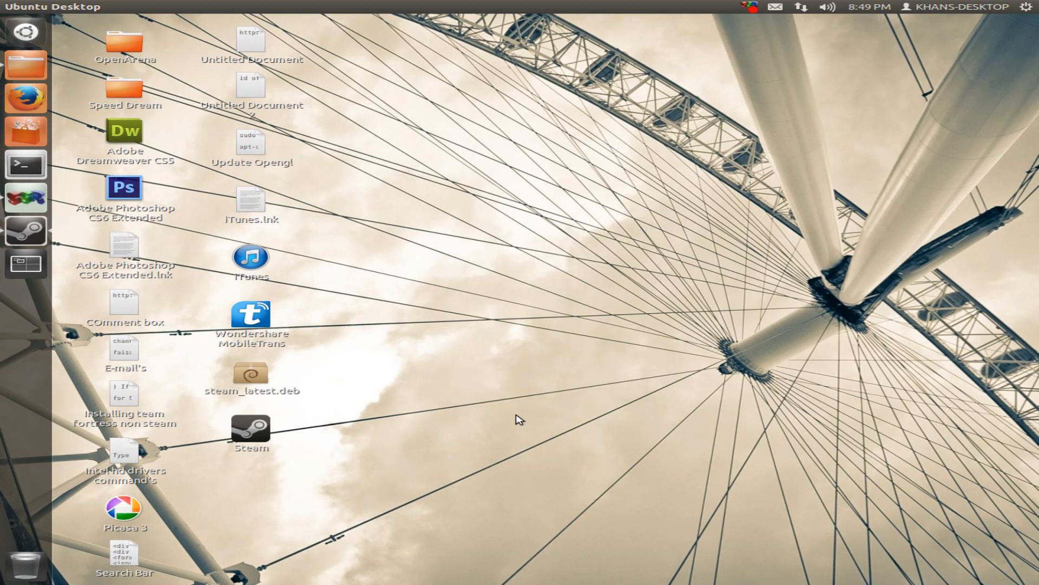
mouse_move(527, 403)
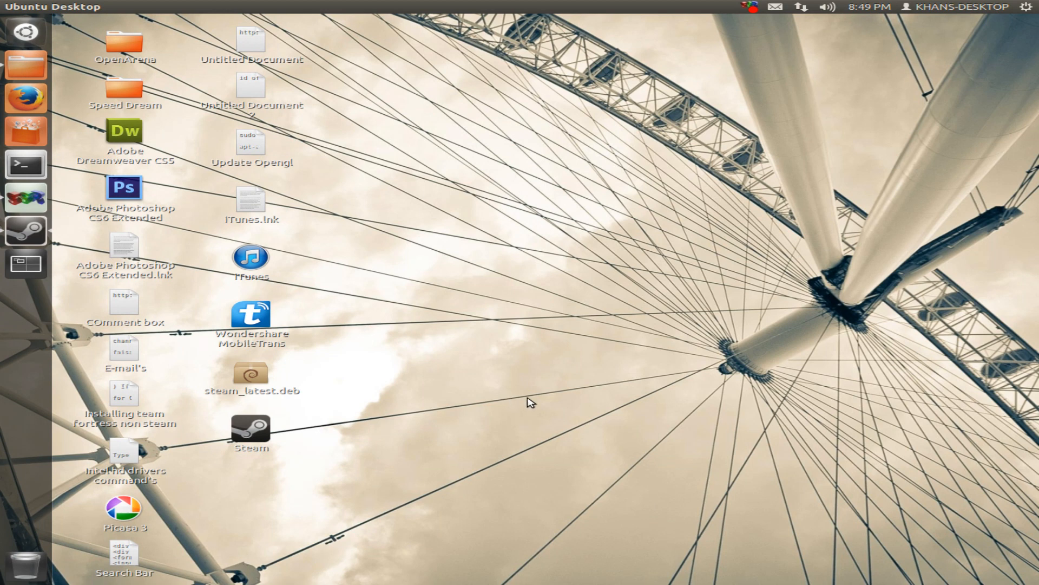
double_click(251, 435)
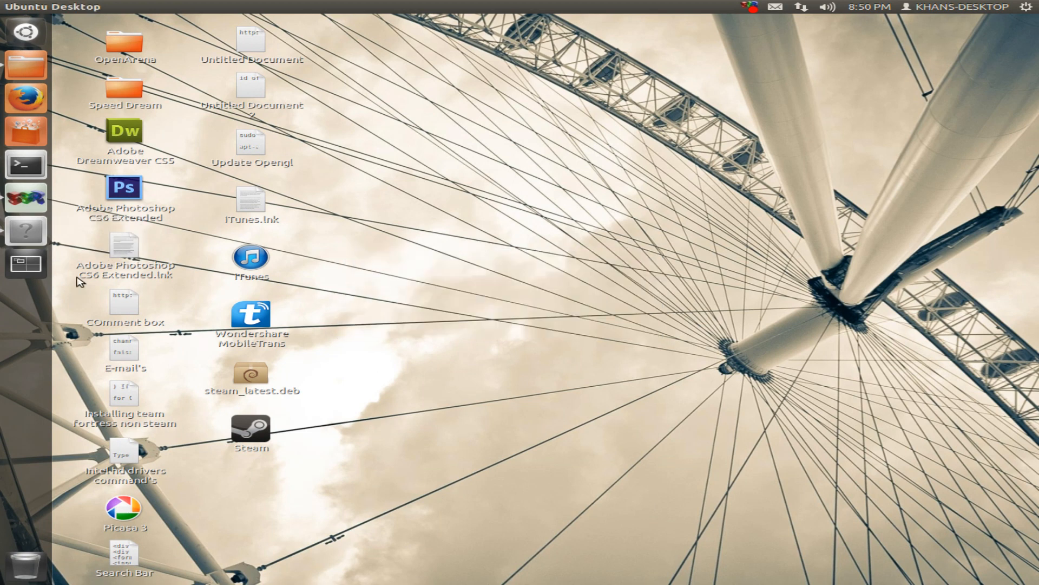
double_click(252, 432)
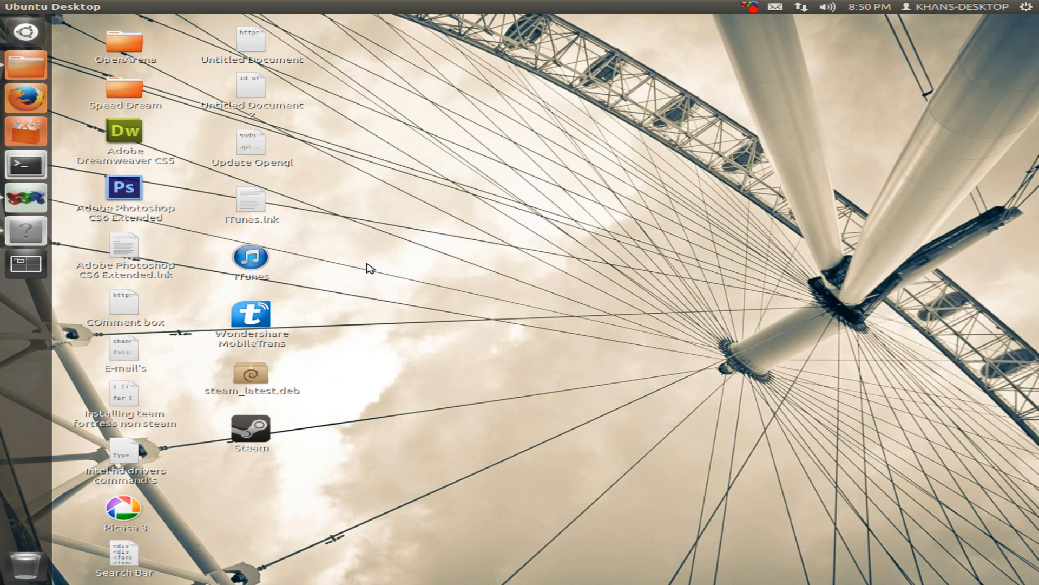
mouse_move(432, 320)
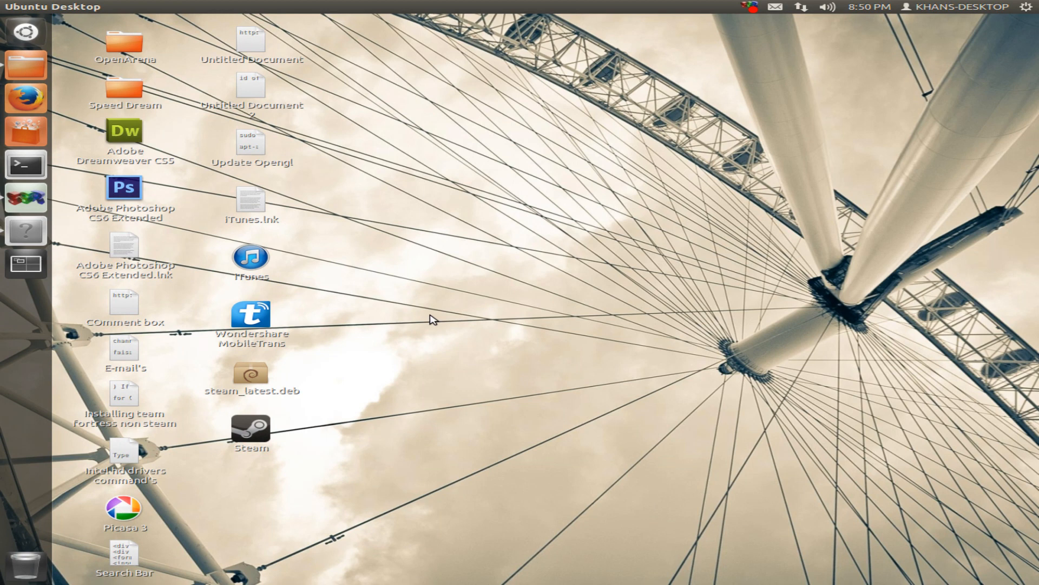
mouse_move(442, 222)
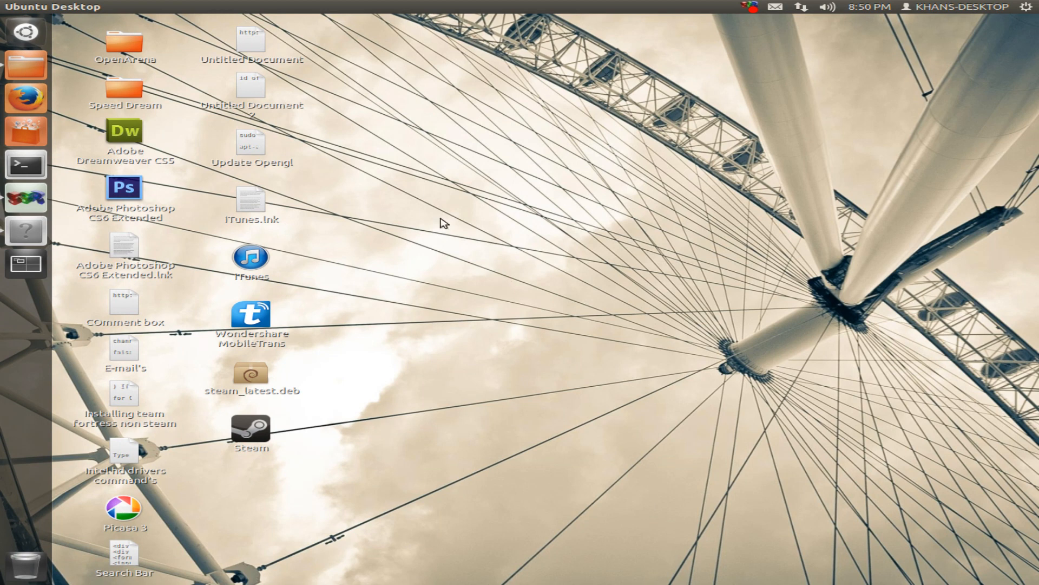
mouse_move(410, 209)
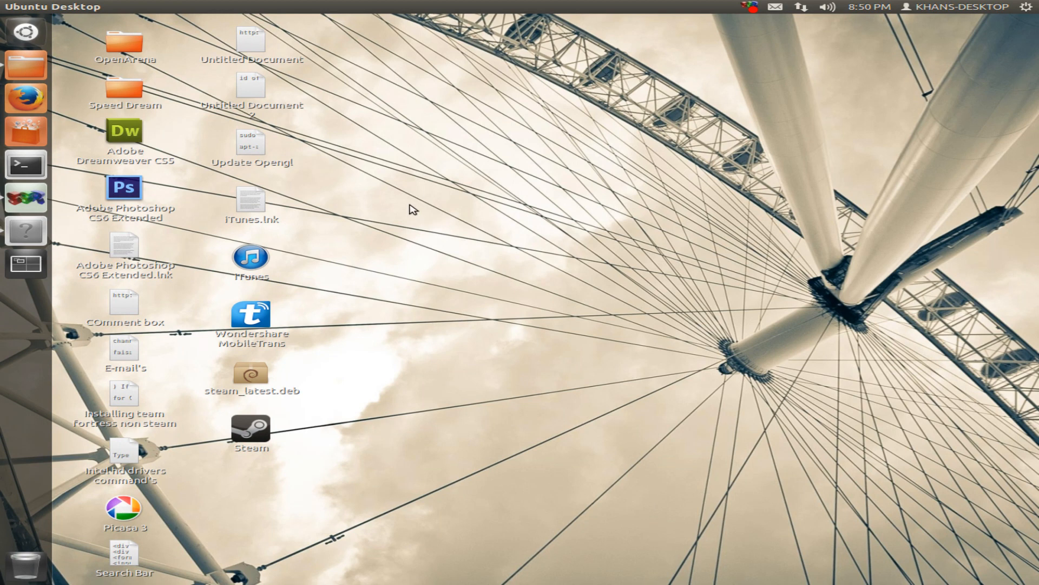
left_click(753, 6)
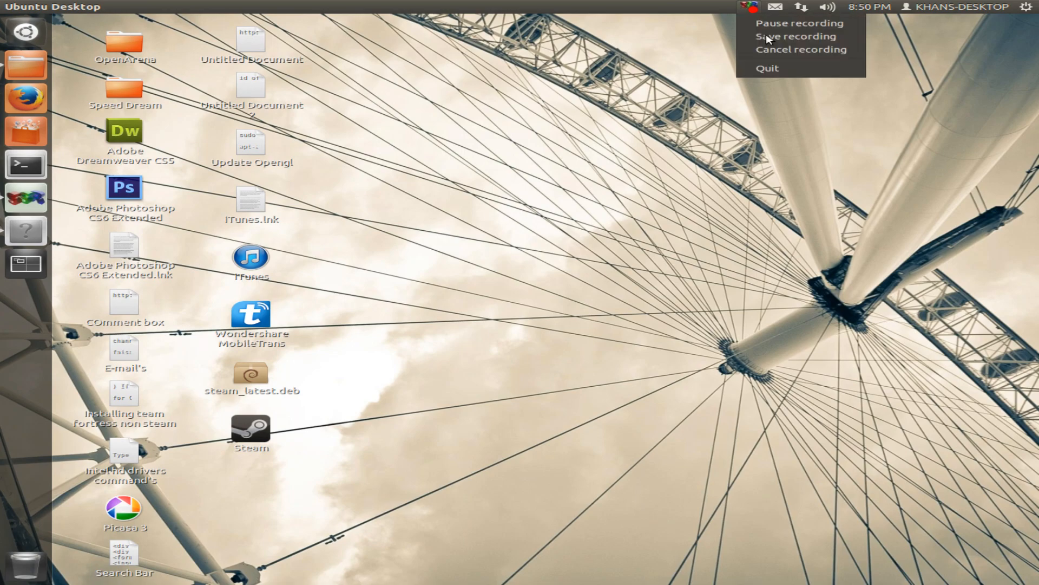